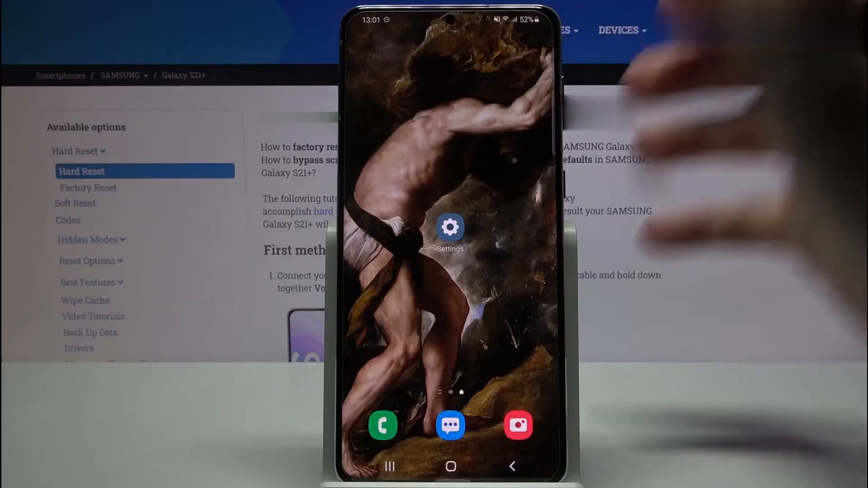
# Step: Open the Galaxy S21+ Phone app from the dock to show the dial keypad
pyautogui.click(382, 425)
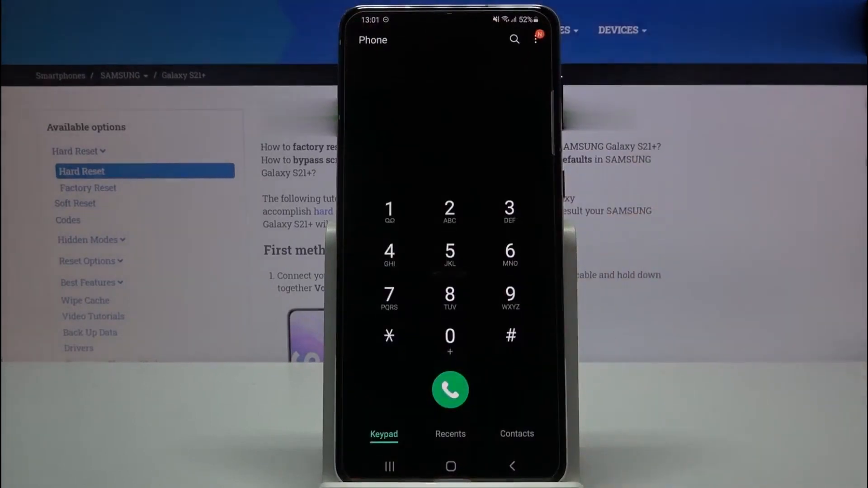
pyautogui.click(388, 335)
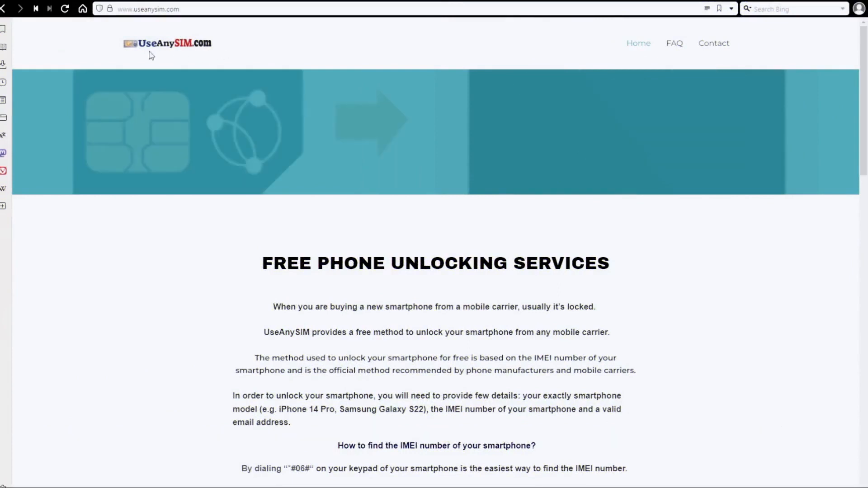
pyautogui.scroll(-3)
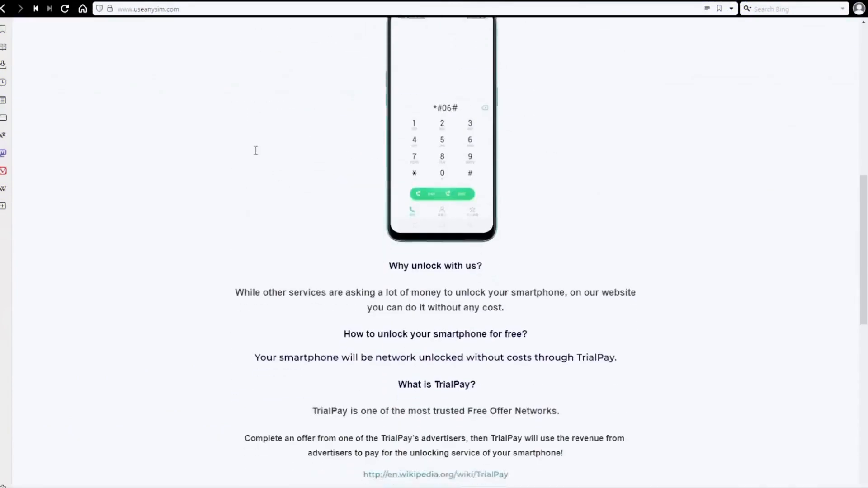
pyautogui.scroll(-3)
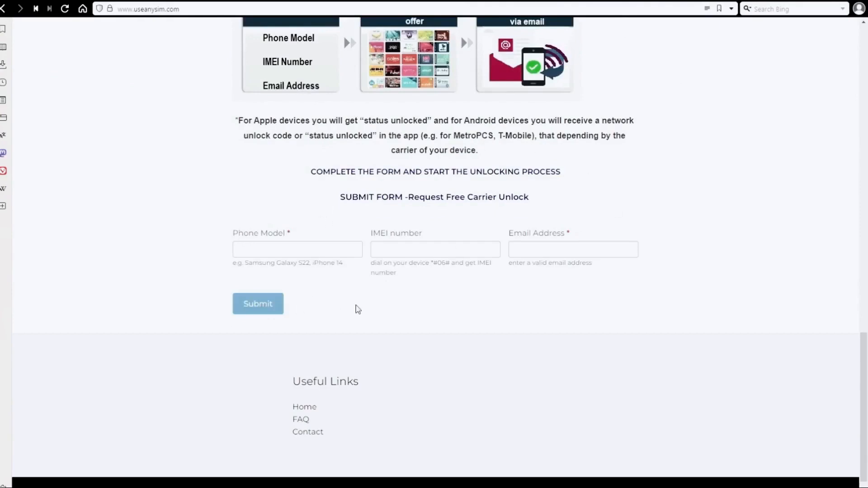
pyautogui.moveTo(437, 308)
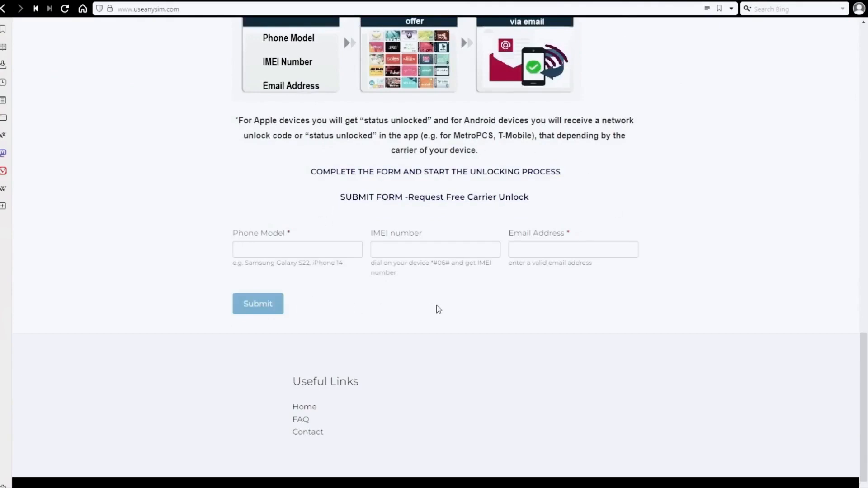
pyautogui.scroll(3)
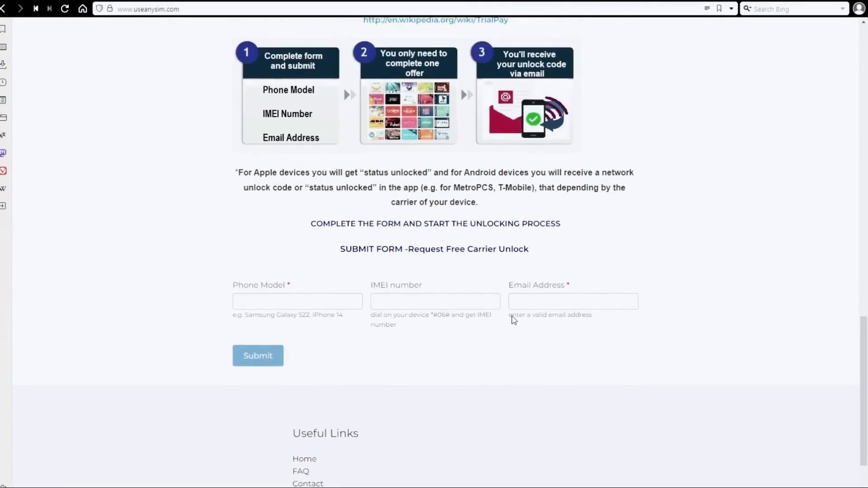
pyautogui.scroll(3)
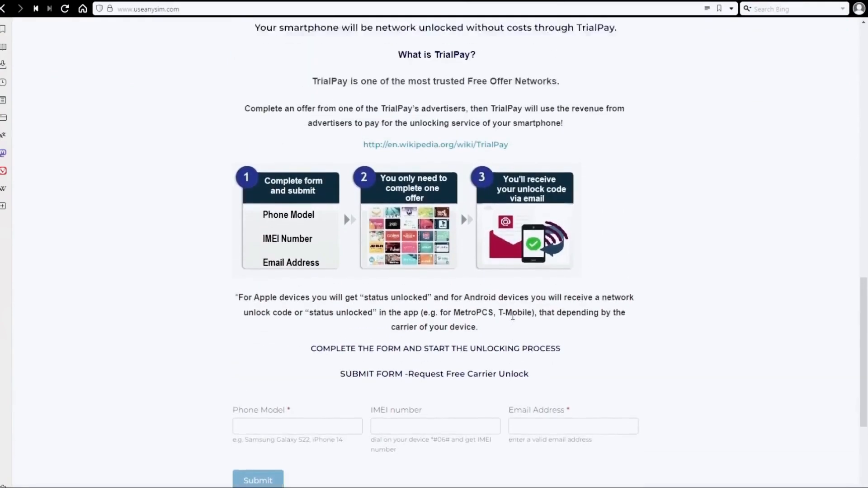
pyautogui.scroll(3)
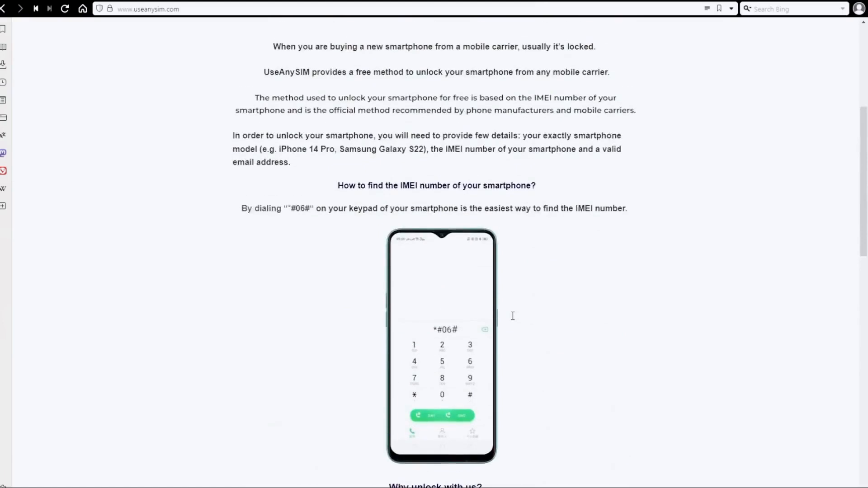
pyautogui.scroll(3)
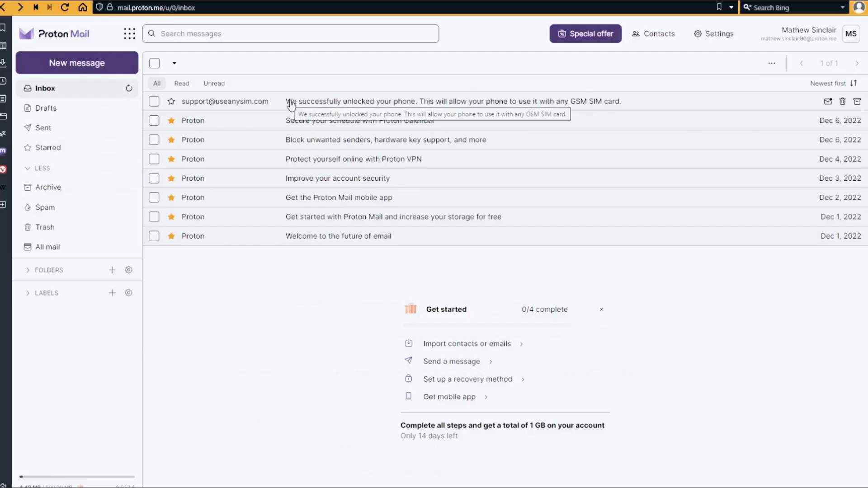
pyautogui.moveTo(455, 106)
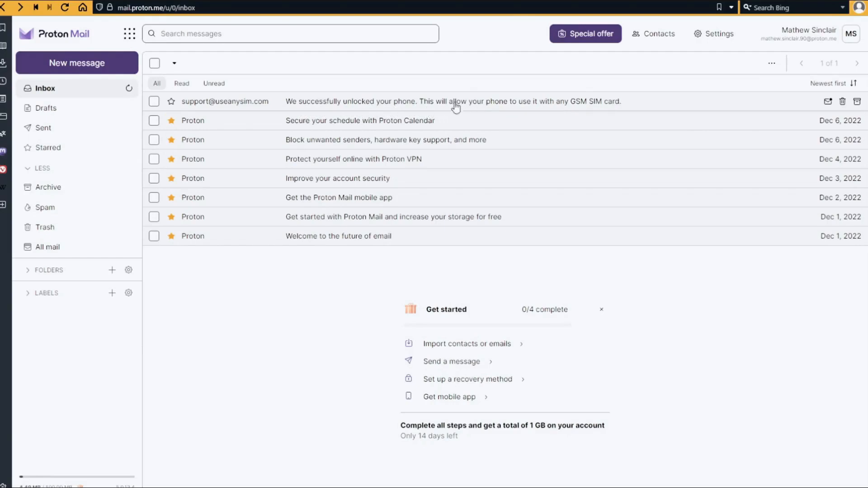
pyautogui.moveTo(464, 111)
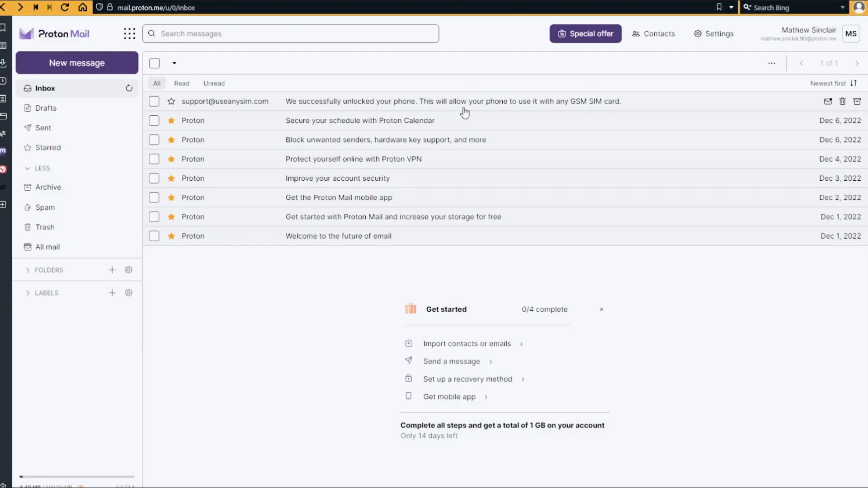
# Step: Open the UseAnySIM.com support email showing the unlock code, instructions and IMEI
pyautogui.click(452, 101)
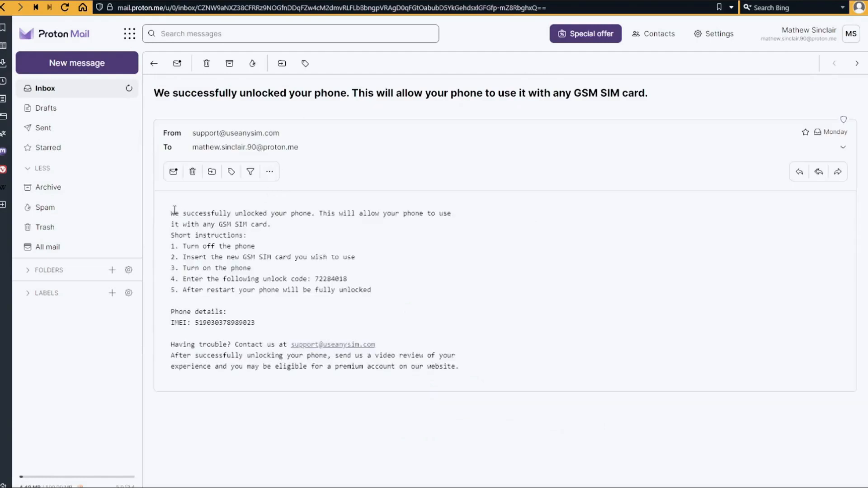
pyautogui.moveTo(462, 217)
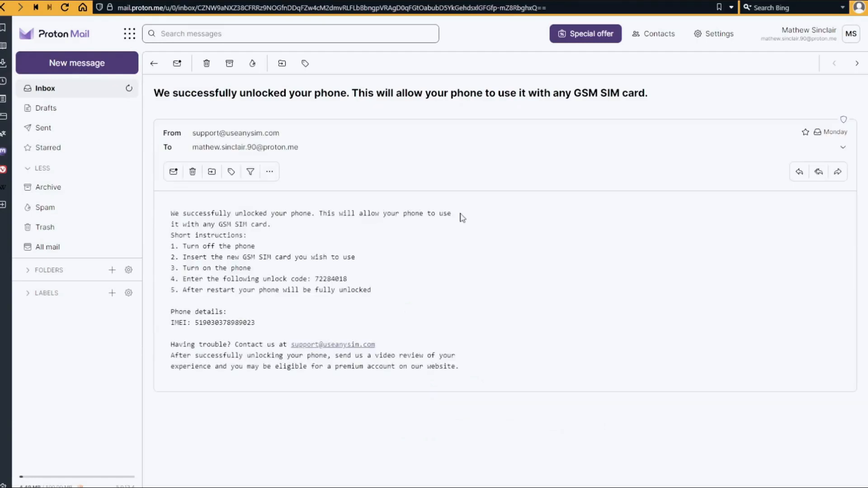